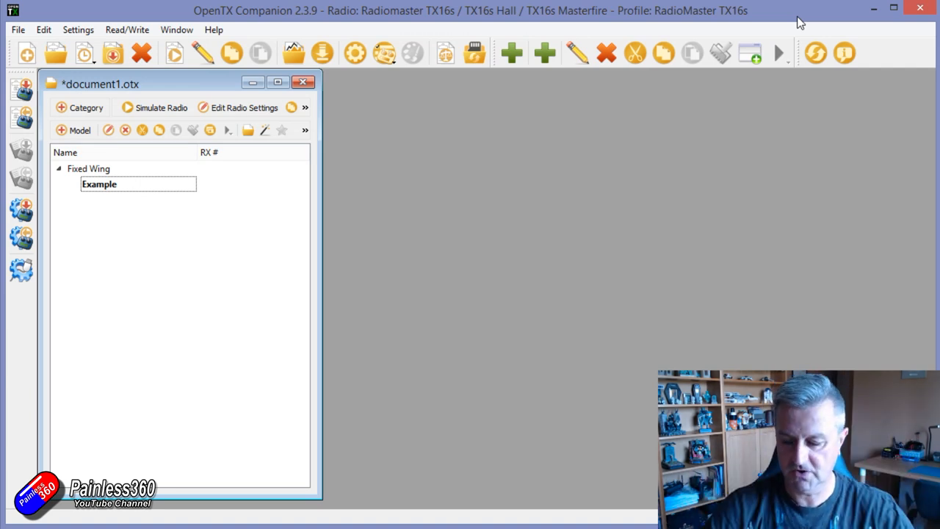
Open the Example model and delete the stray I8 aileron input, keeping Thr, Ail, Ele and Rud.
click(115, 184)
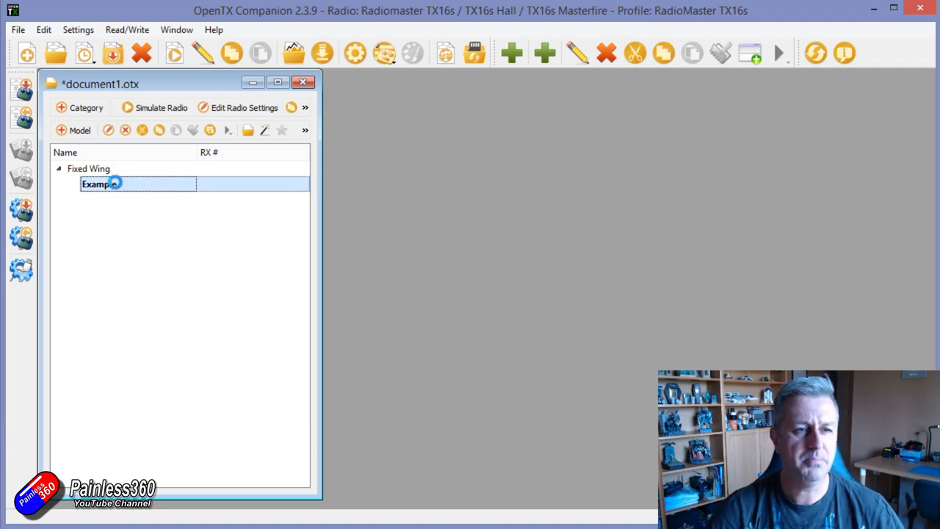
double_click(100, 184)
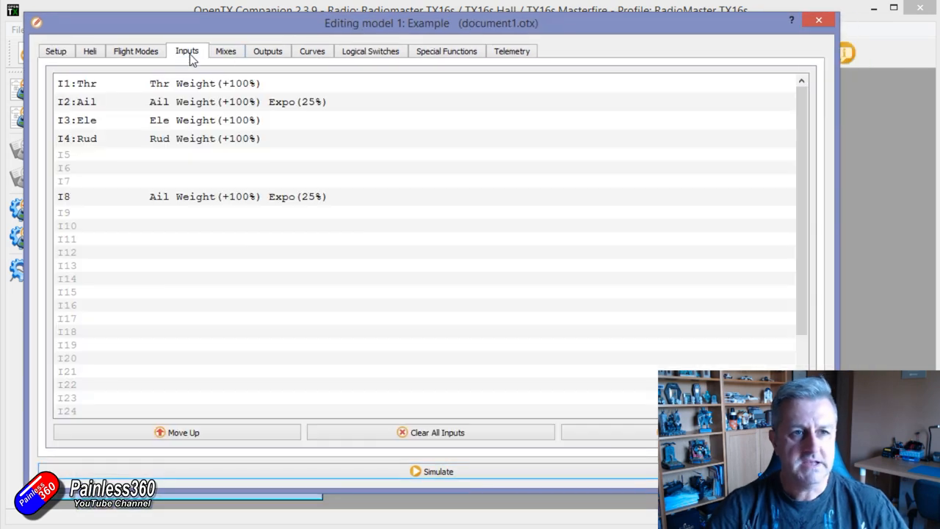
right_click(147, 197)
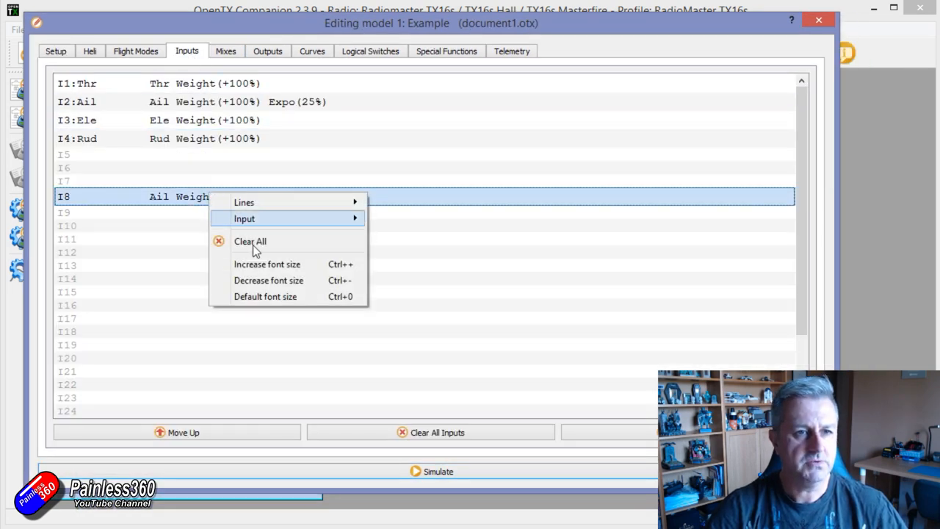
click(250, 241)
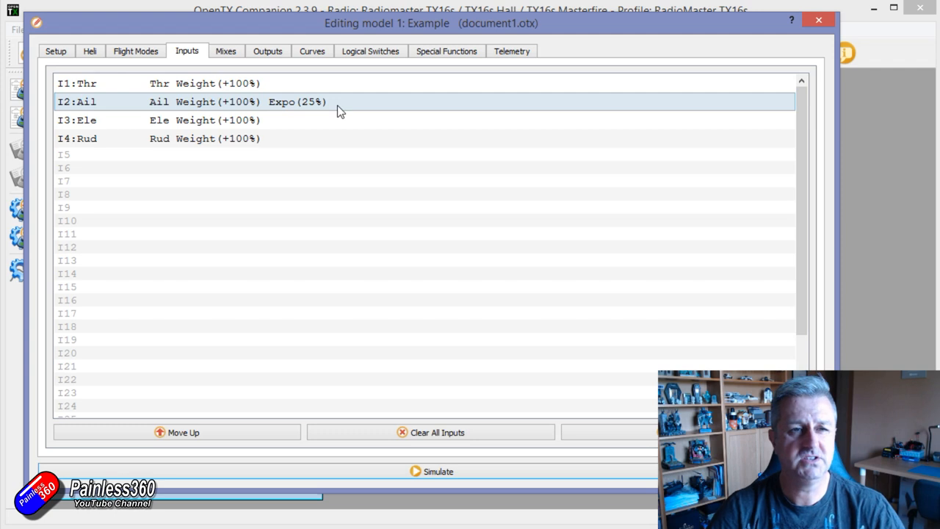
click(227, 49)
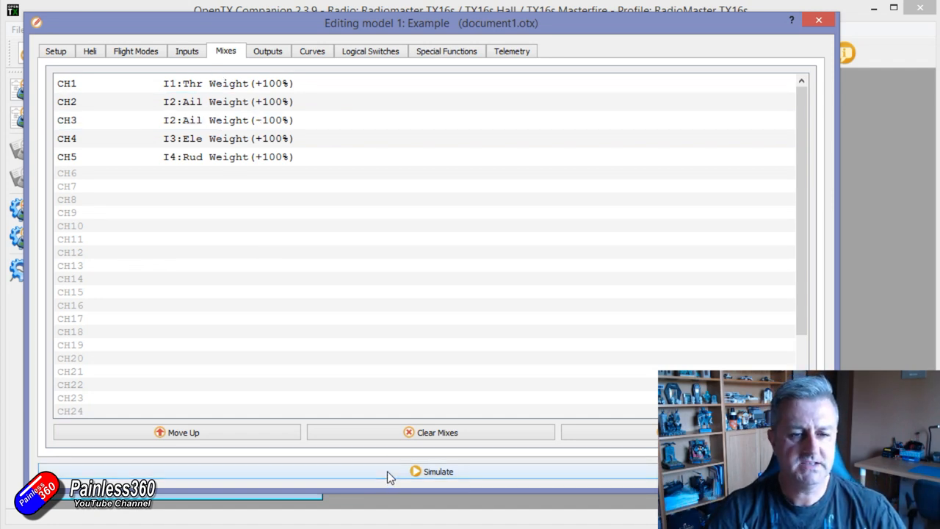
Run the simulator and work the aileron stick to watch CH2 and CH3 deflect oppositely.
click(438, 471)
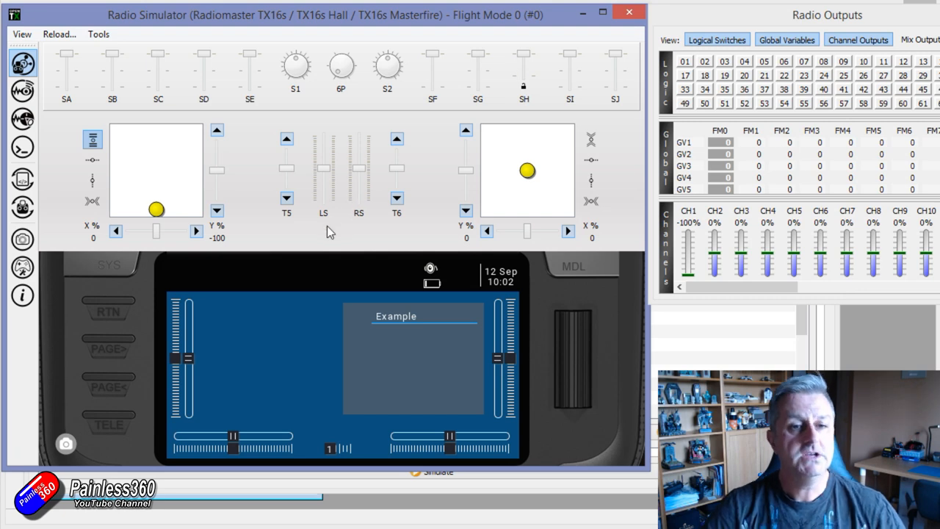
mouse_move(524, 151)
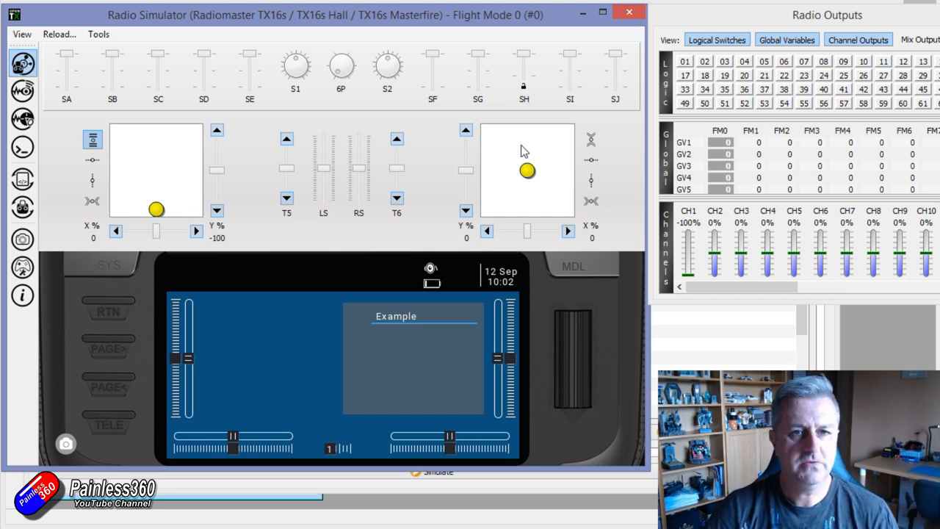
drag(526, 171, 555, 169)
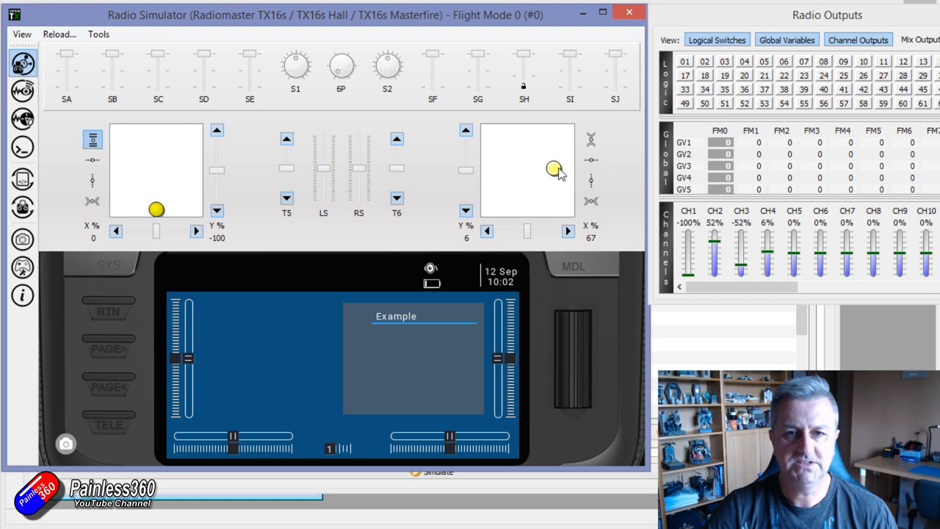
drag(555, 168, 488, 171)
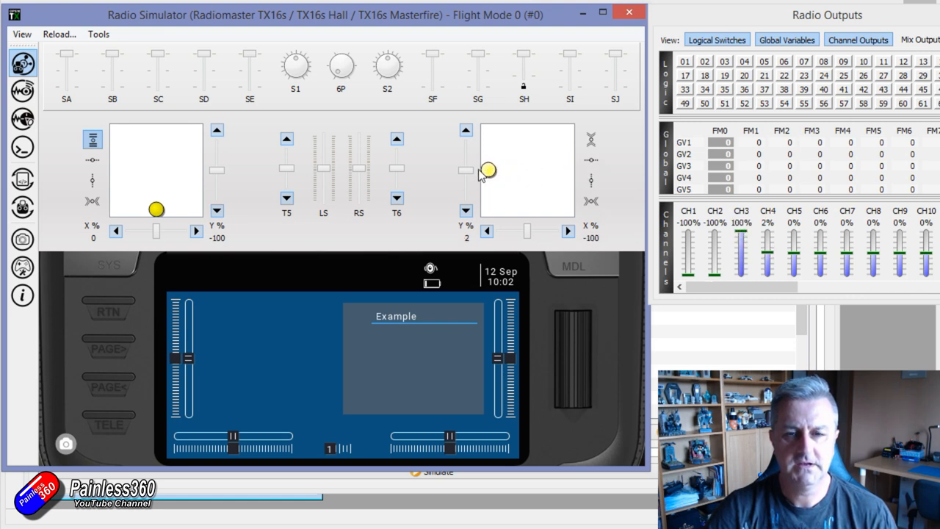
drag(487, 170, 526, 170)
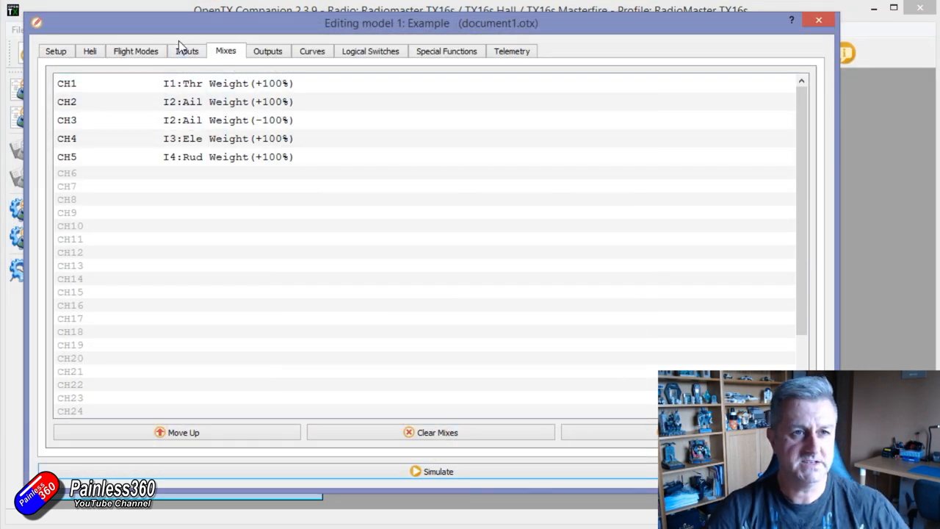
Edit the I2 aileron input and try the Diff curve type.
click(186, 50)
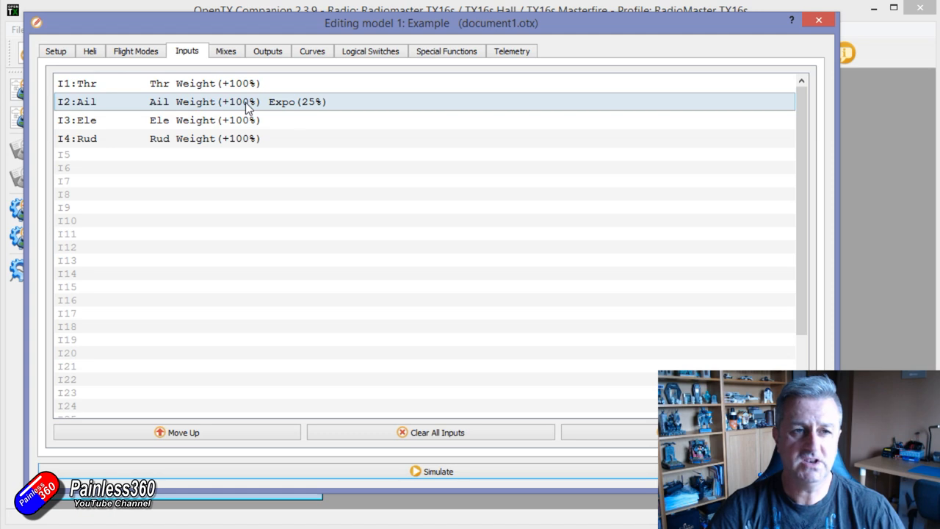
double_click(221, 101)
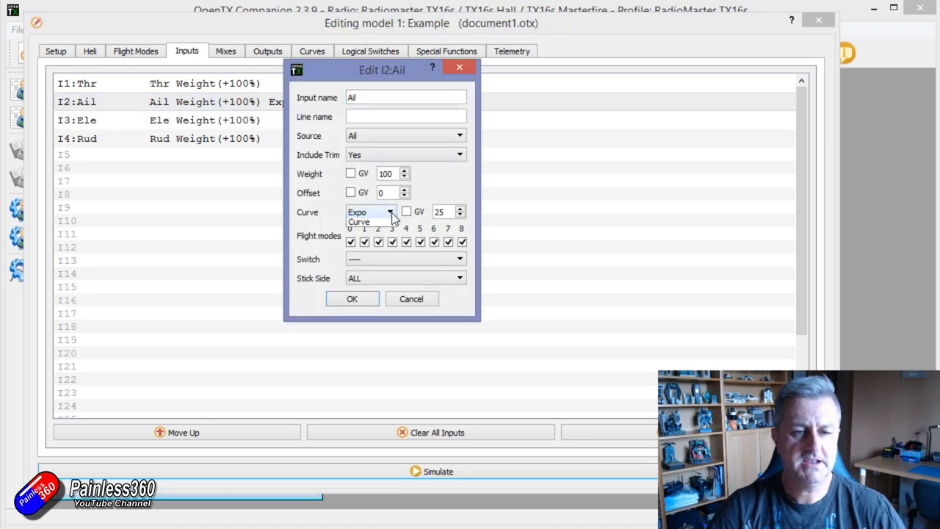
click(390, 212)
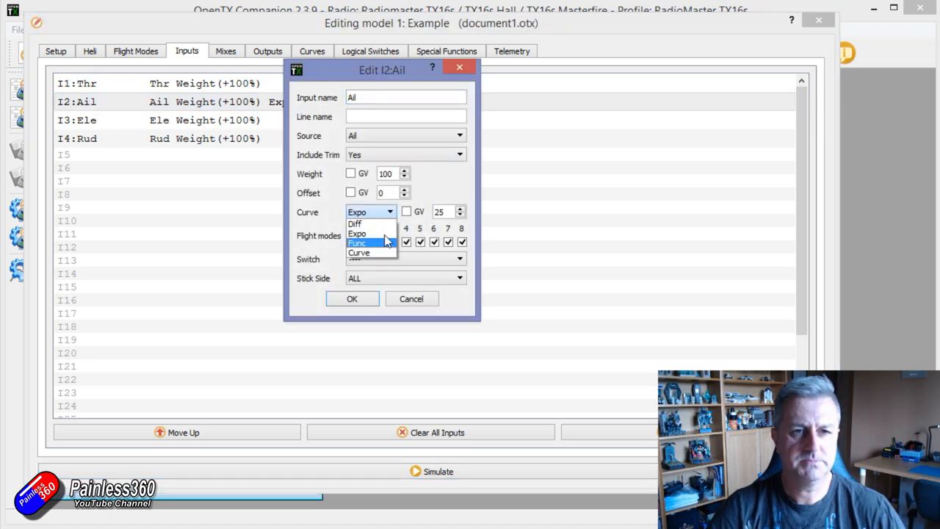
click(356, 223)
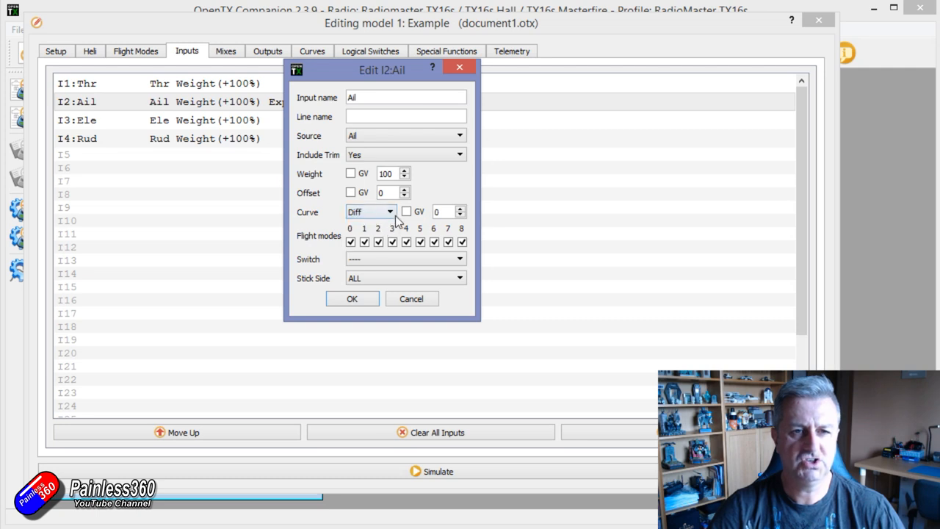
Set the aileron input curve back to Expo 25% and confirm it.
click(370, 212)
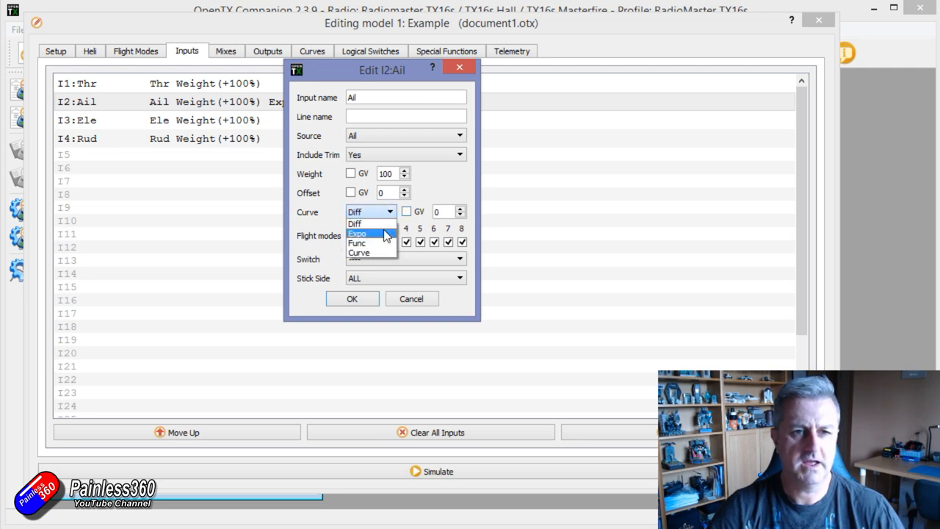
click(355, 234)
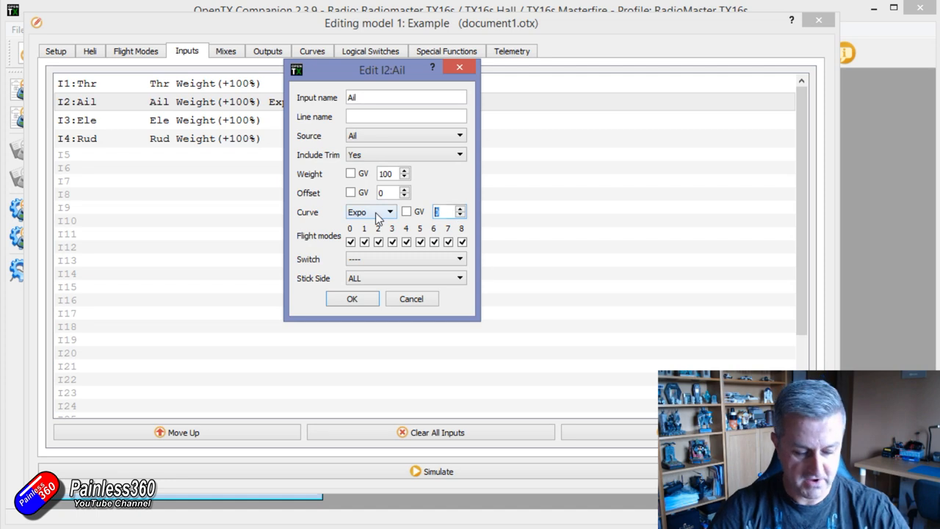
click(352, 298)
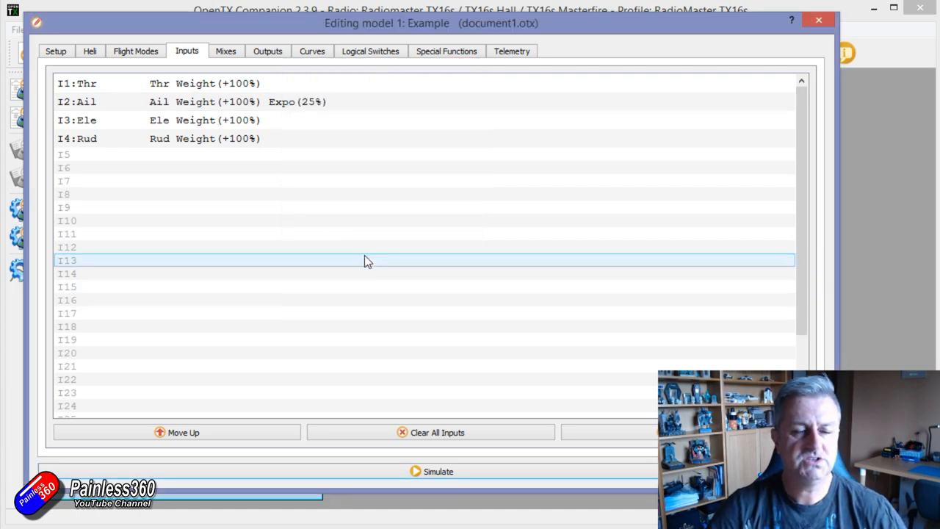
click(352, 247)
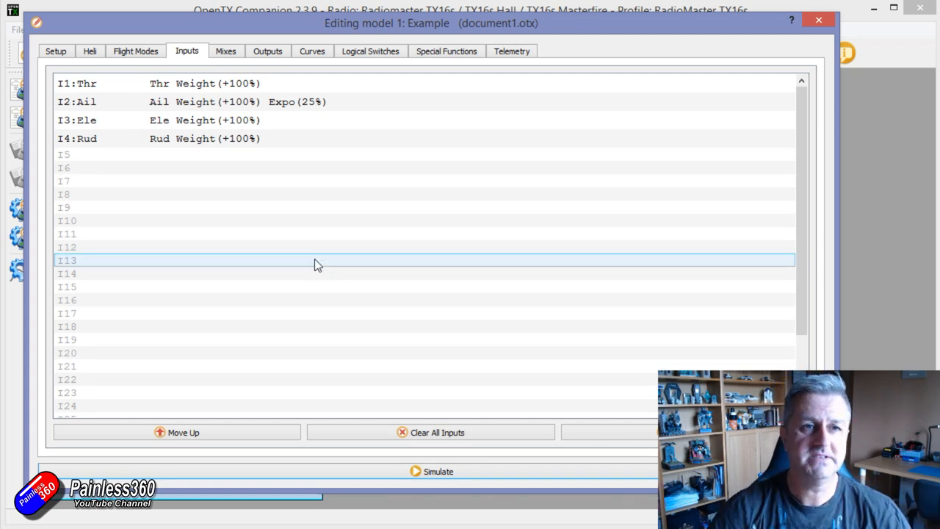
Give the CH2 aileron mix a Diff curve of 25 and leave CH3 unchanged.
click(226, 50)
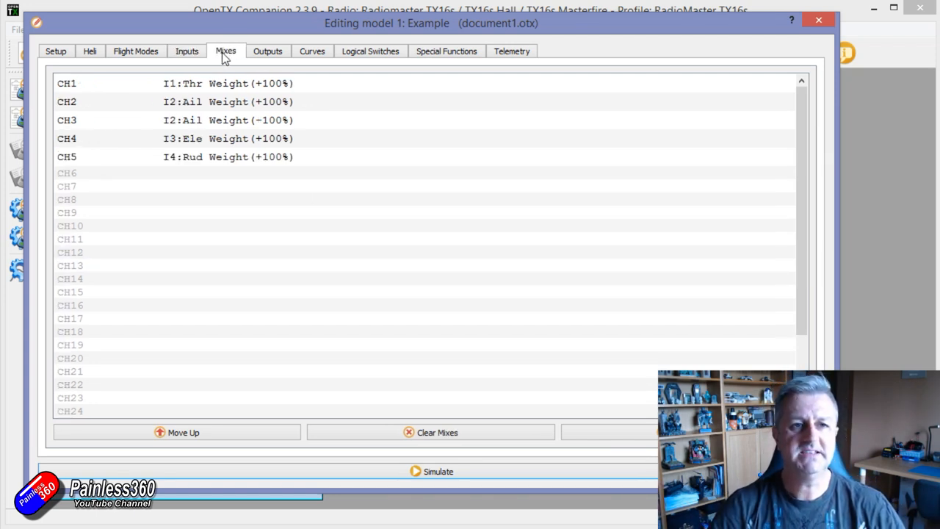
click(242, 120)
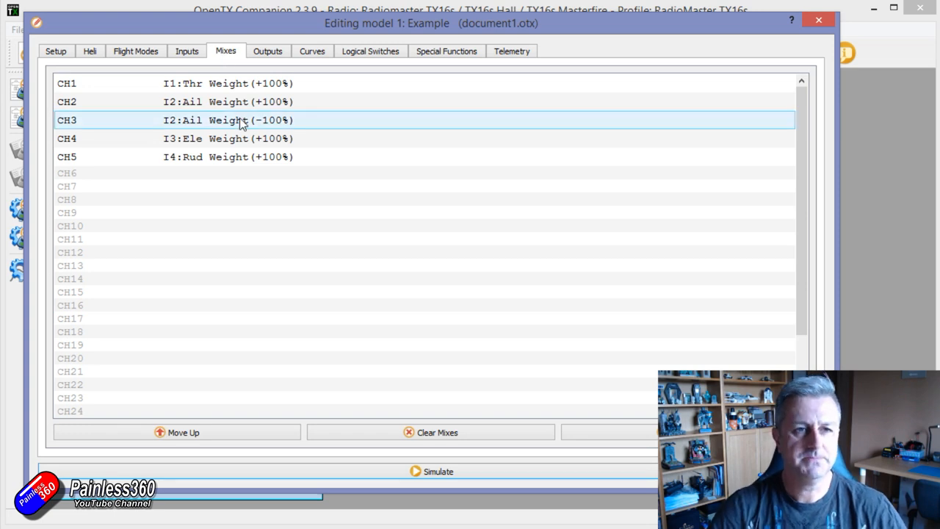
click(243, 102)
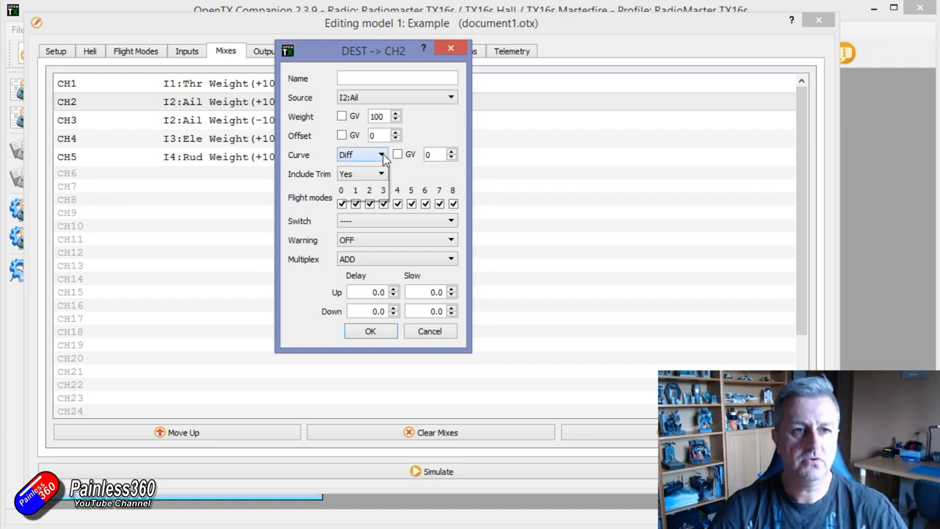
click(380, 154)
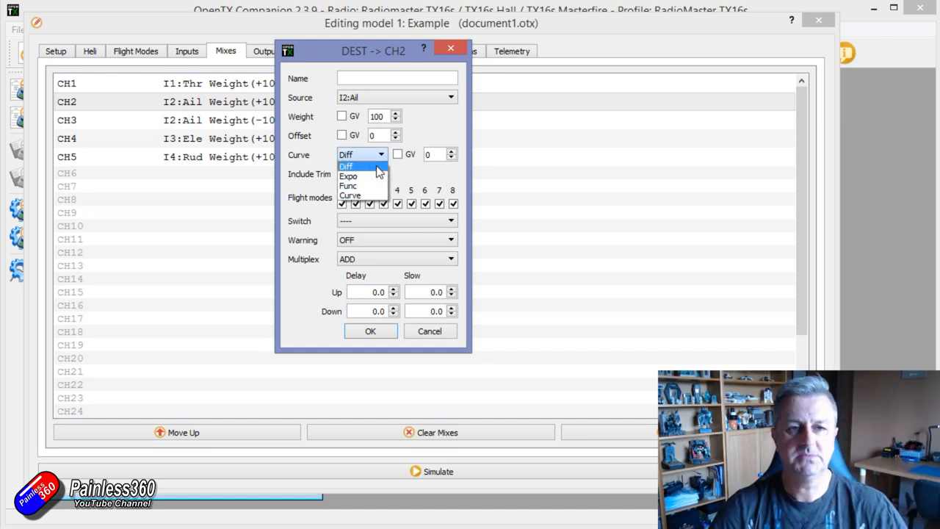
click(356, 164)
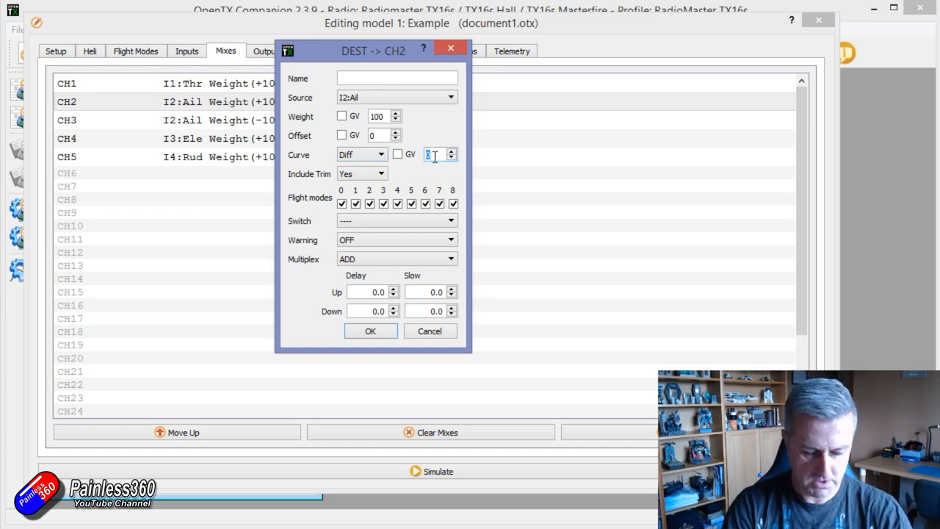
text(25)
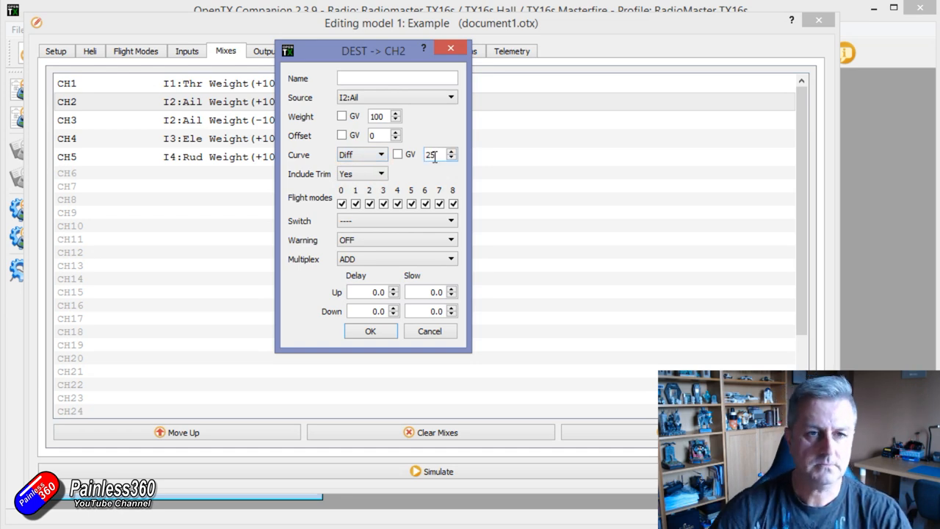
click(370, 331)
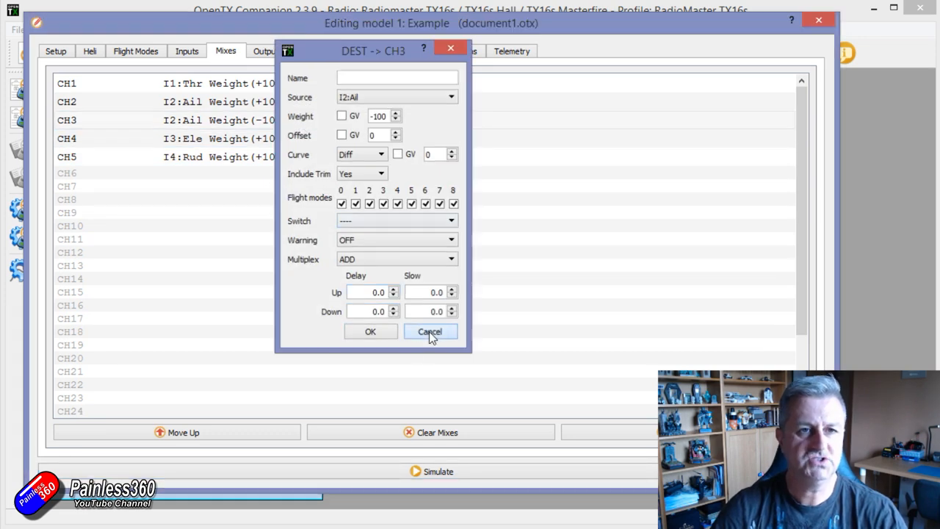
click(429, 332)
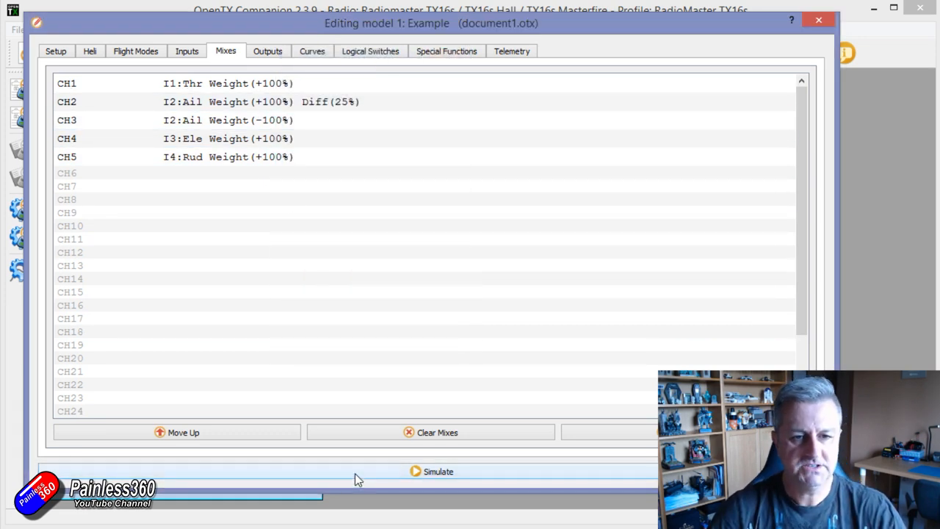
Run the simulator and sweep the aileron stick to see the differential on CH2/CH3.
click(432, 470)
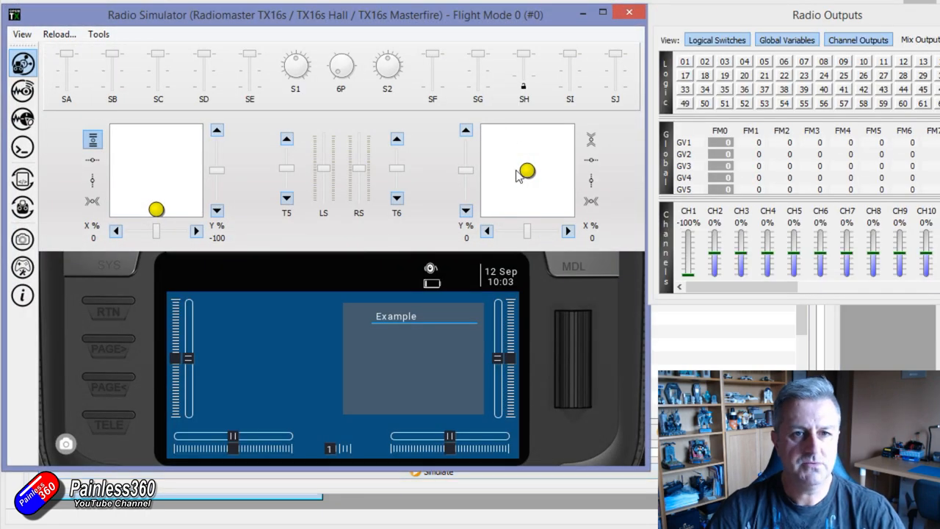
drag(527, 170, 561, 169)
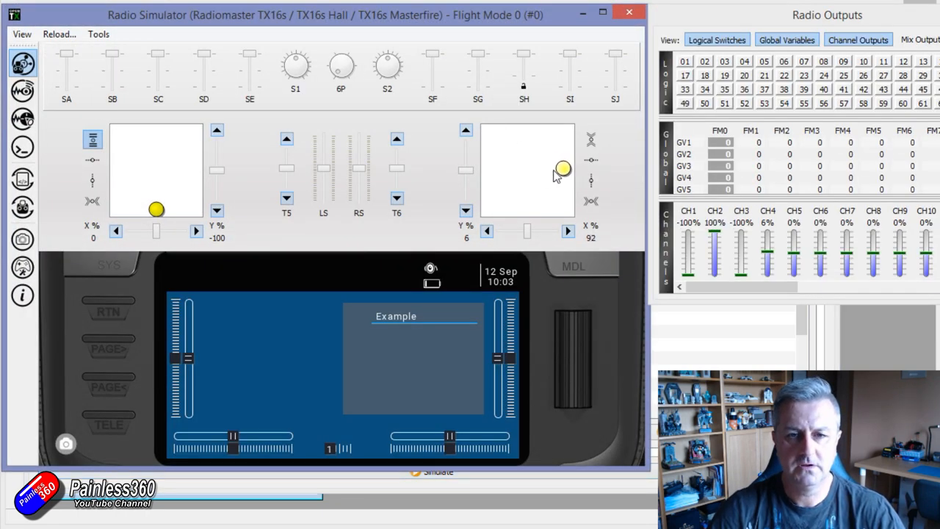
drag(564, 169, 491, 166)
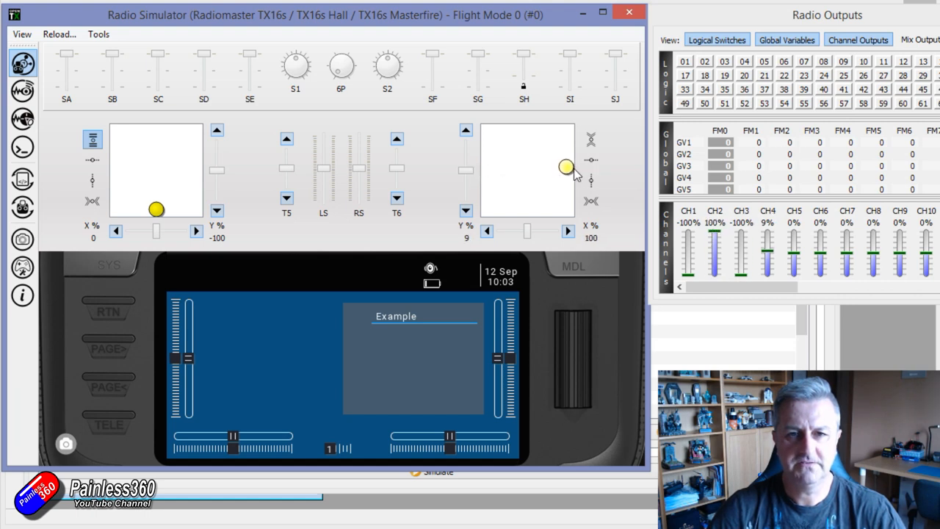
drag(566, 167, 488, 160)
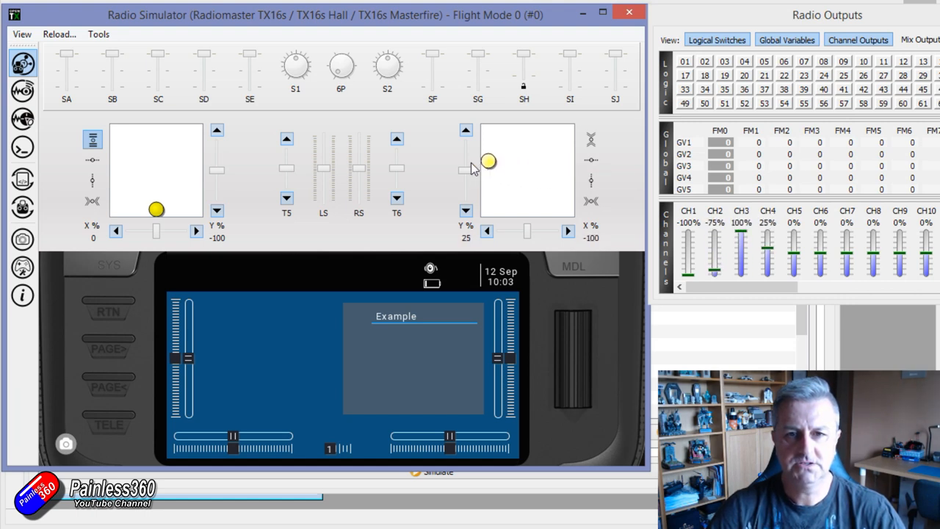
drag(488, 160, 545, 165)
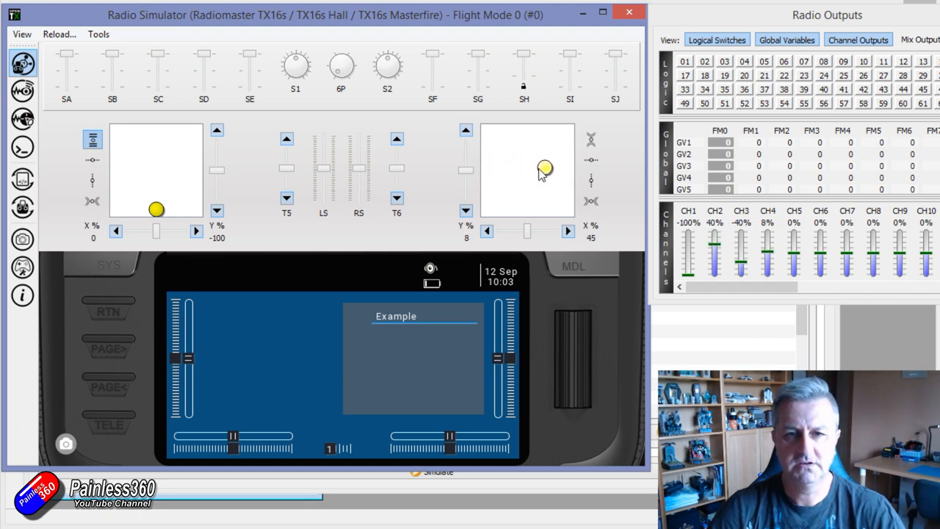
drag(547, 168, 497, 170)
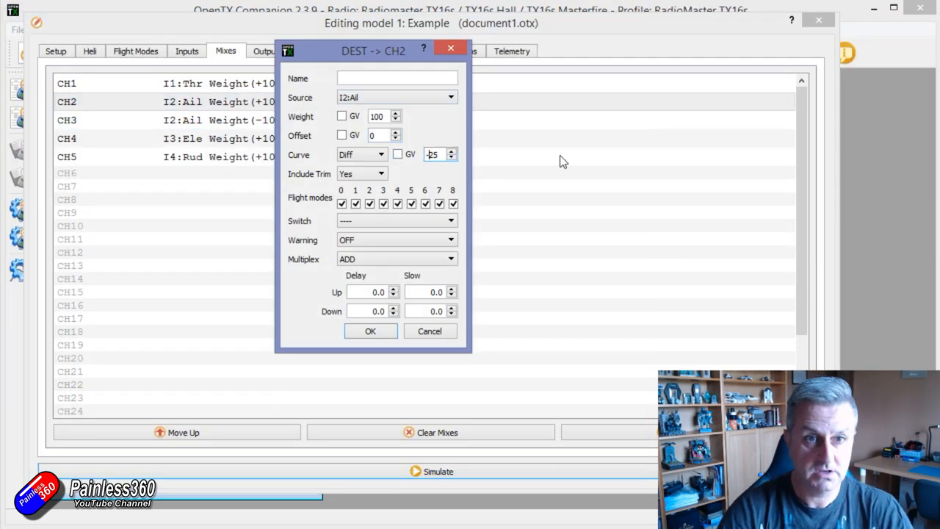
Return to the simulator and nudge the aileron stick left to recheck the outputs.
click(370, 331)
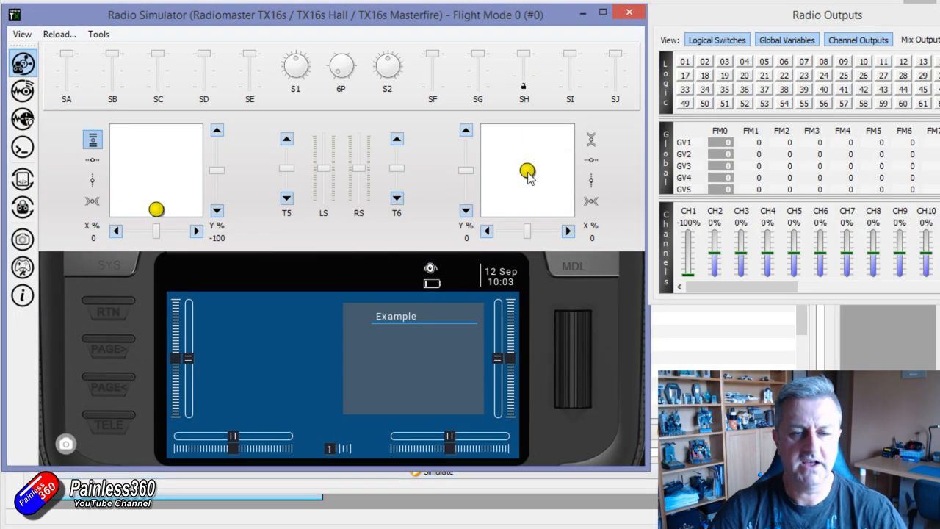
drag(527, 171, 514, 168)
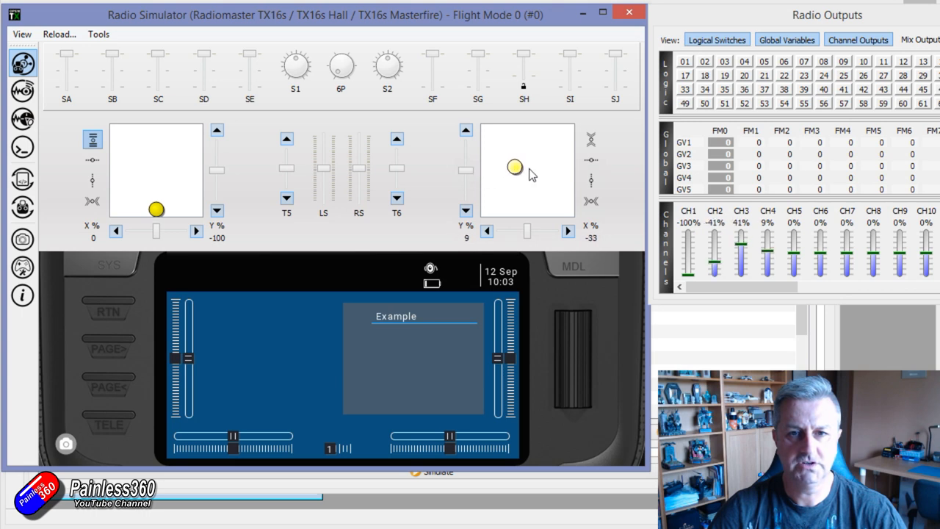
drag(514, 168, 488, 164)
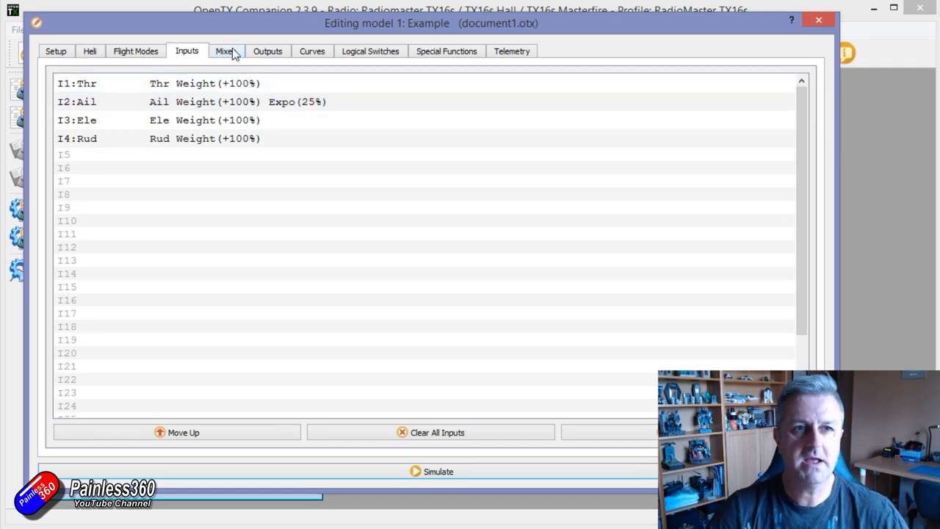
Set the aileron mix differentials to -25% on CH2 and 25% on CH3.
click(226, 50)
text(25)
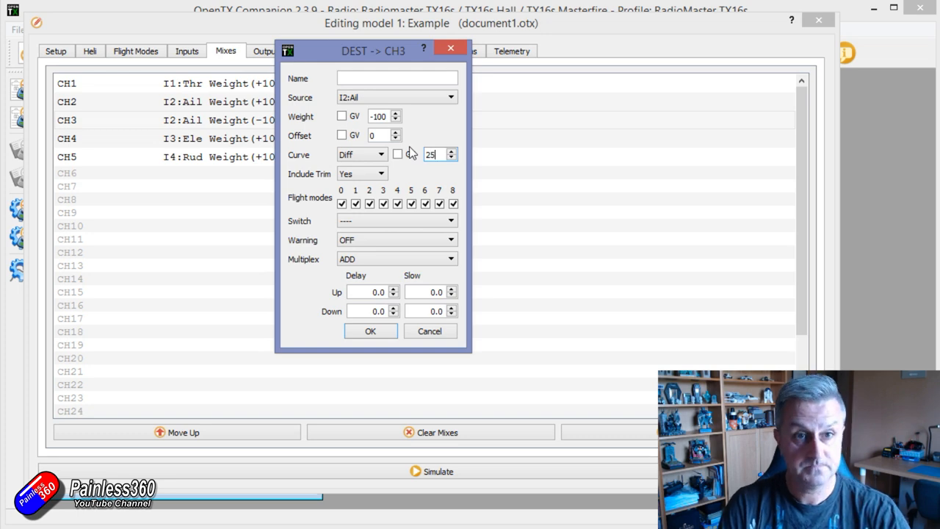
click(370, 331)
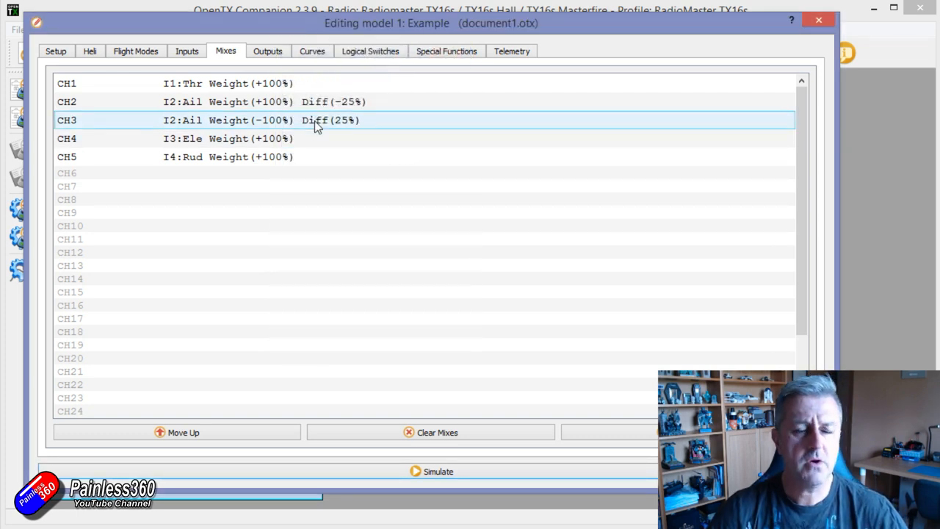
click(370, 212)
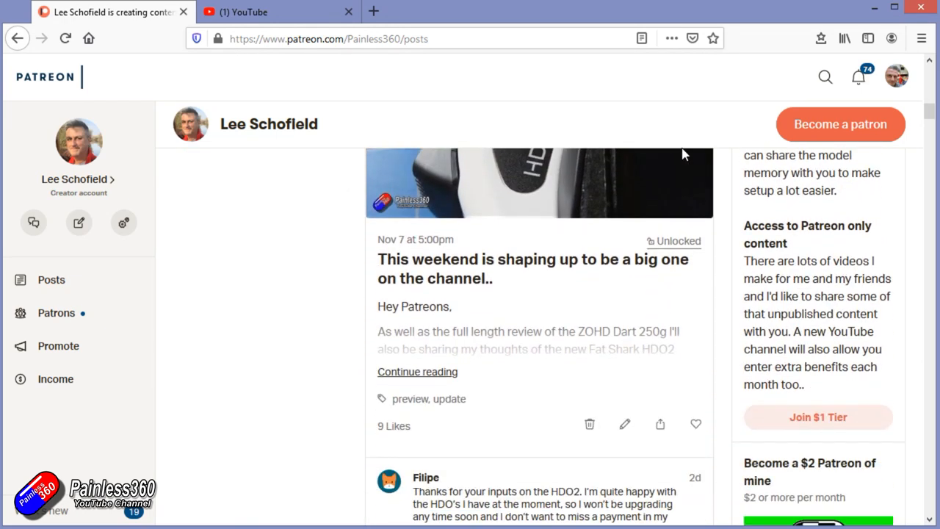
Start the Quad Build for Beginners (Spring 2018) playlist from the YouTube channel's playlists.
scroll(down, 3)
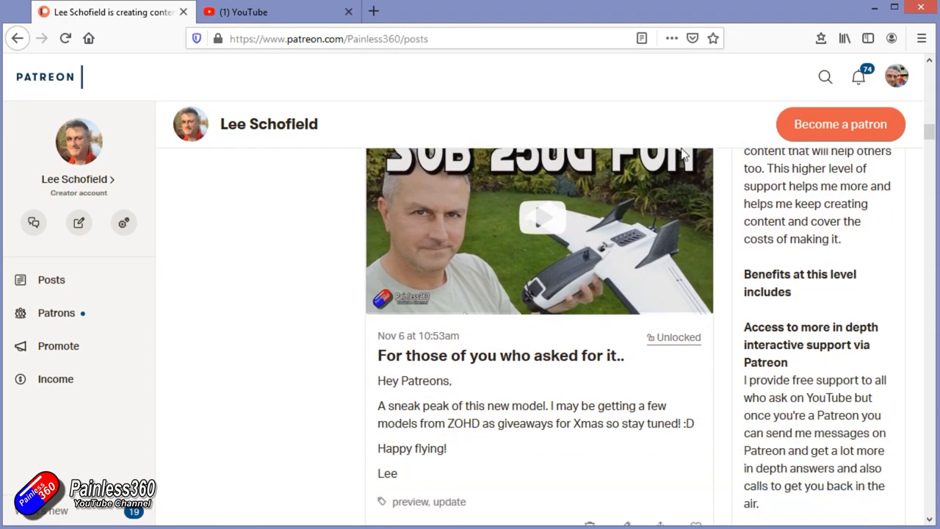
scroll(down, 3)
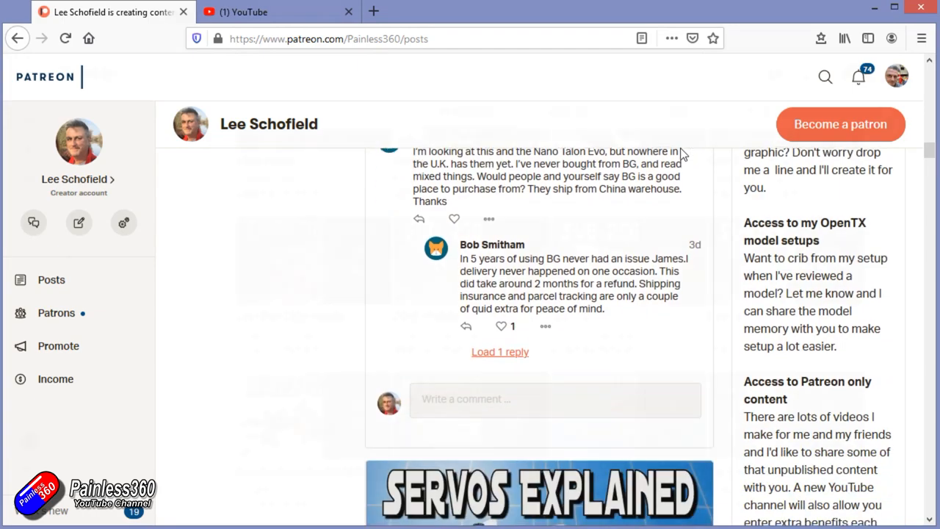
click(279, 12)
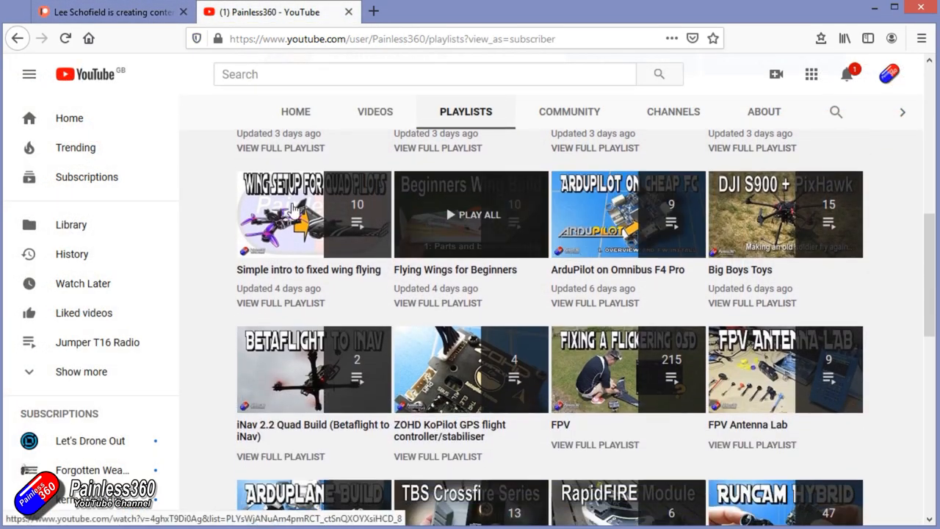
click(313, 214)
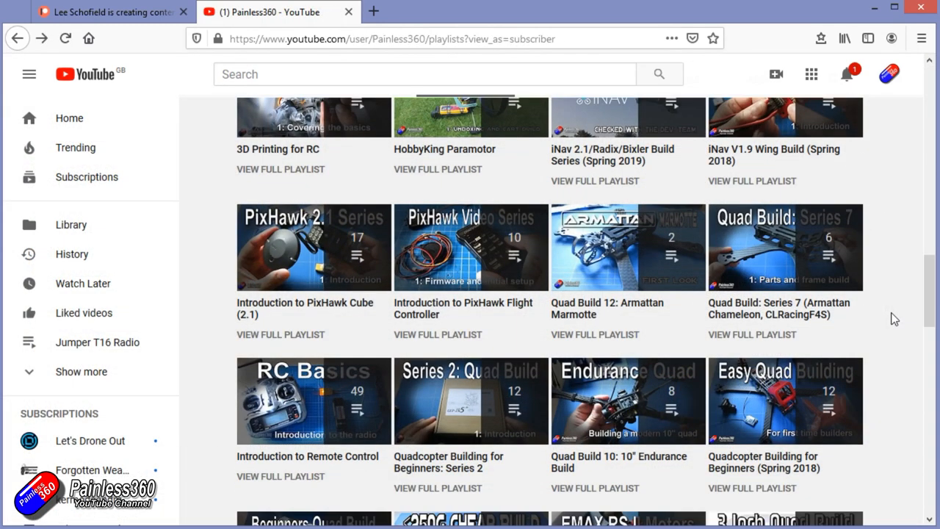
scroll(down, 3)
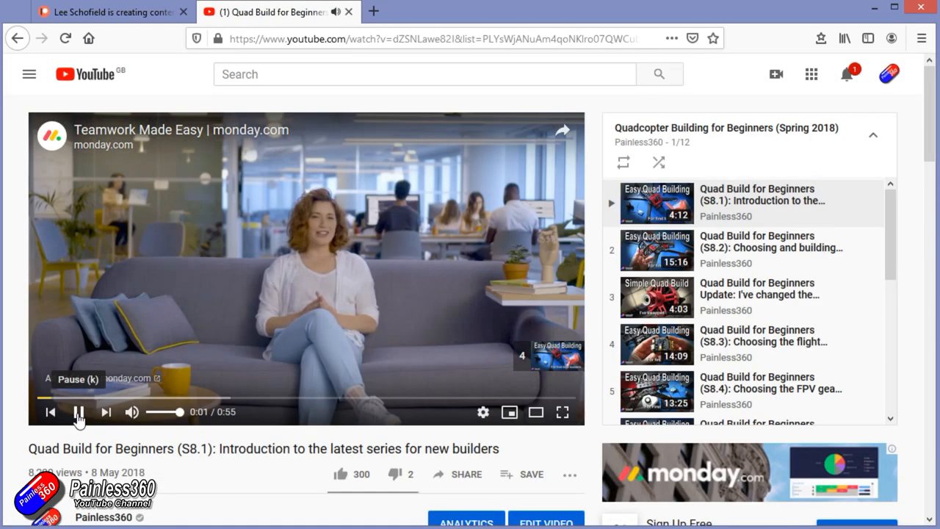
scroll(down, 3)
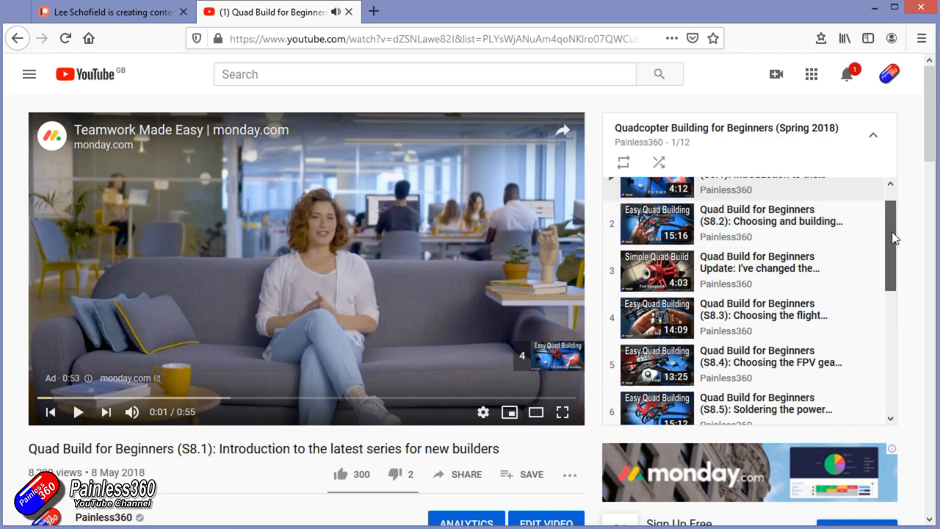